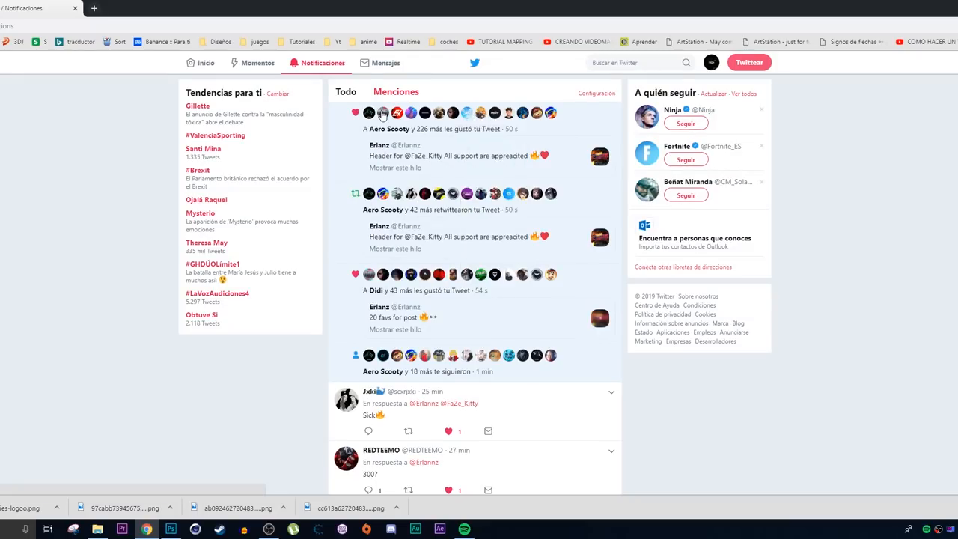
Open ISH_GFX_Pack.psd to show the blurred blue ISH banner with its red planet S.
{"action": "left_click", "coordinate": [171, 530]}
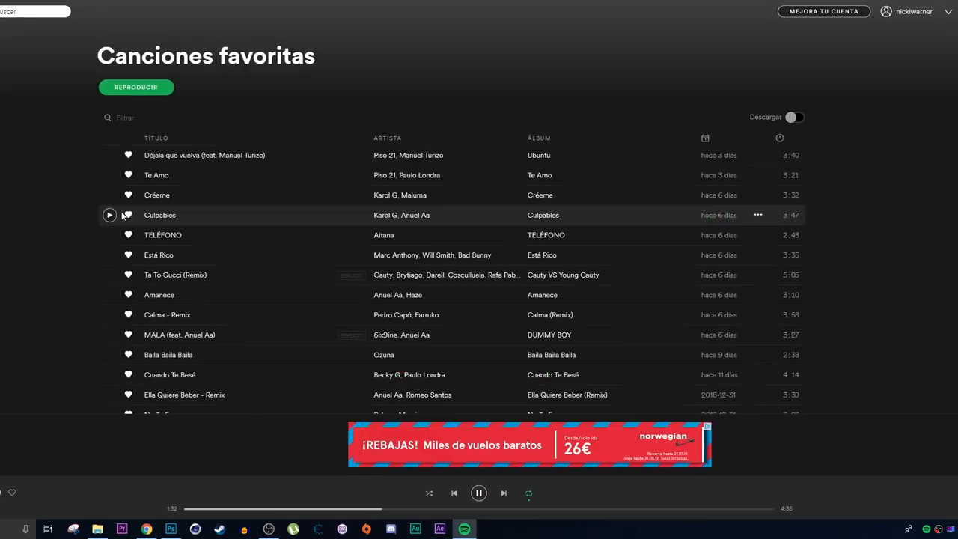
{"action": "left_click", "coordinate": [170, 530]}
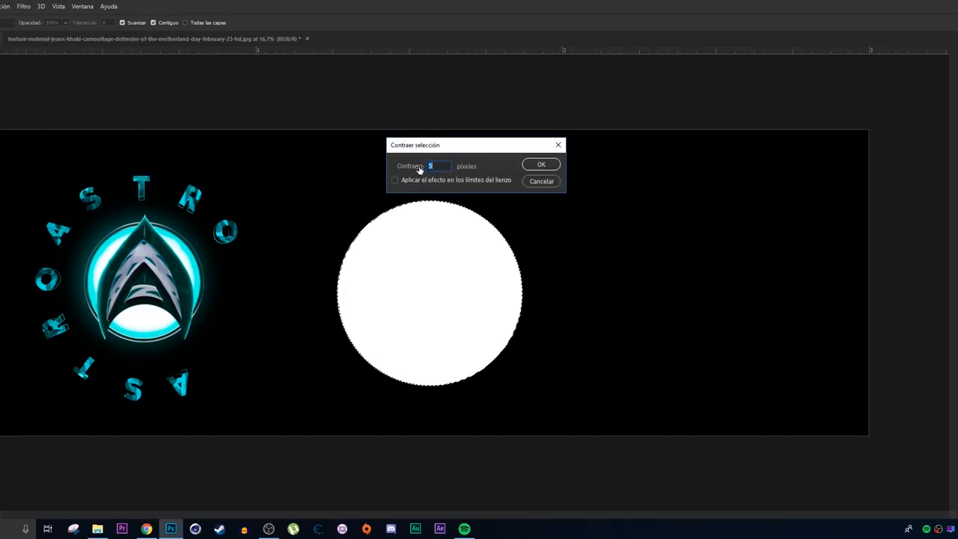
{"action": "left_click", "coordinate": [540, 164]}
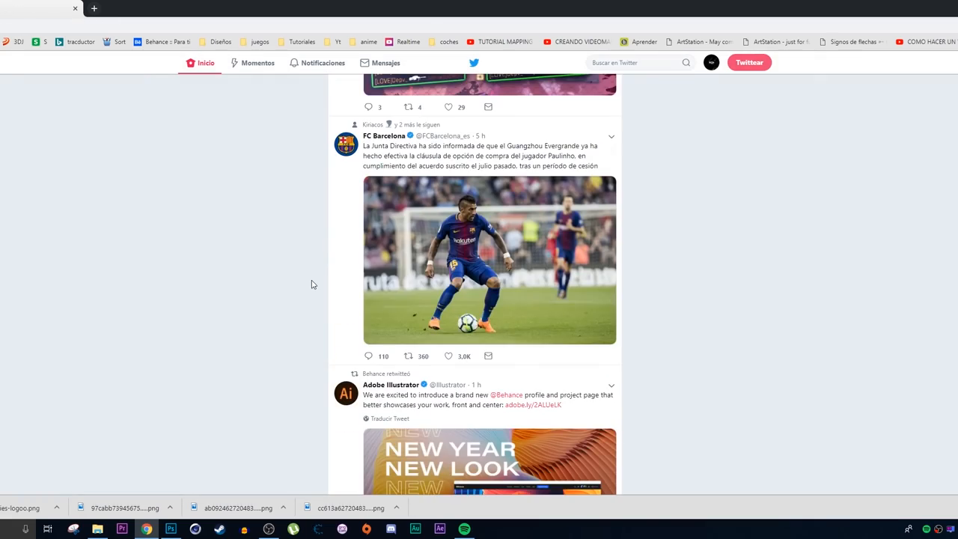
{"action": "left_click", "coordinate": [171, 528]}
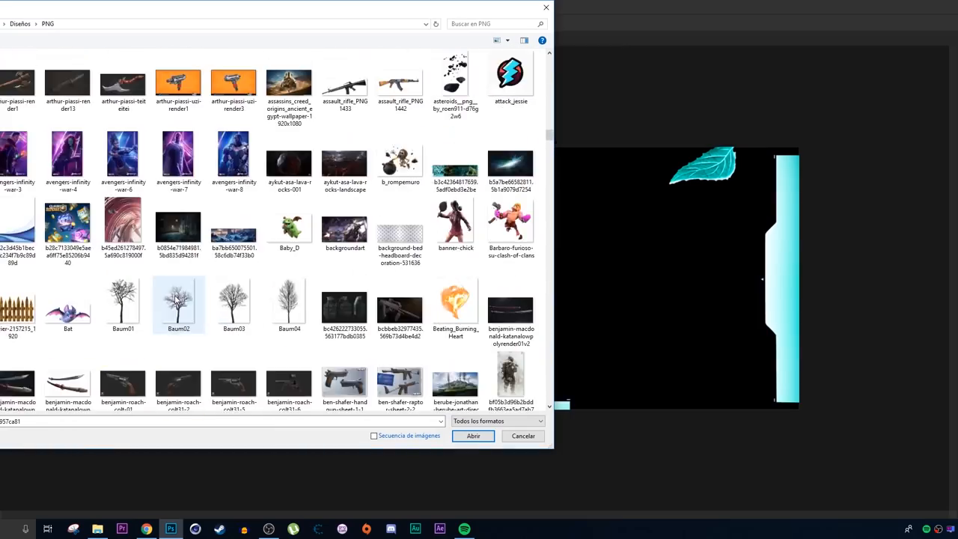
{"action": "scroll", "scroll_direction": "down", "scroll_amount": 3}
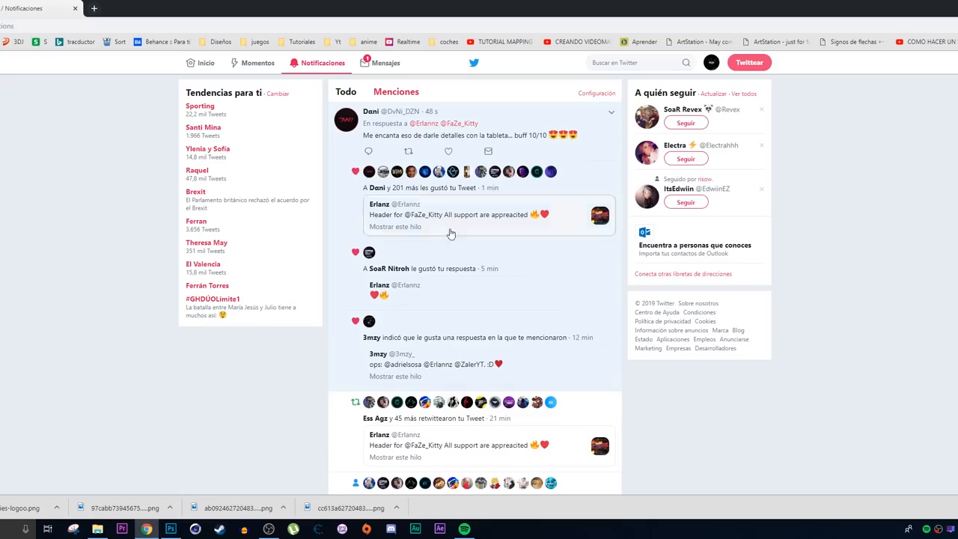
{"action": "left_click", "coordinate": [171, 529]}
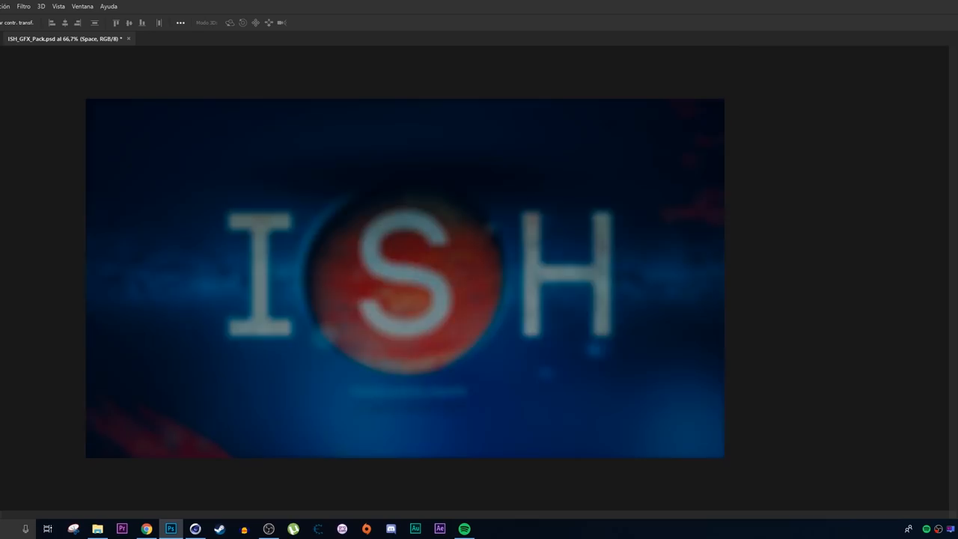